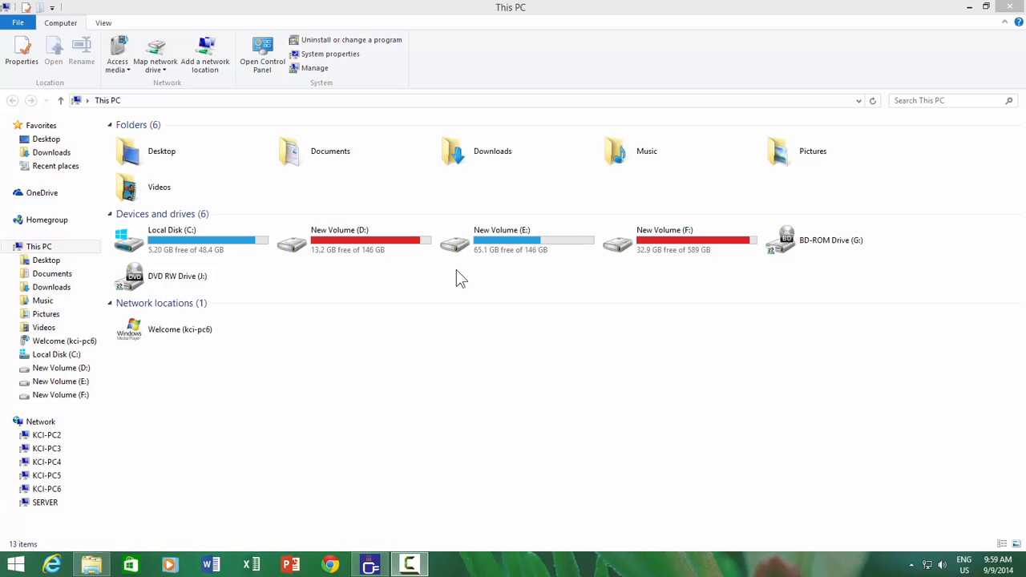
# Step: Check the Downloads folder's Pin to Start option, then dismiss its menu
pyautogui.rightClick(491, 151)
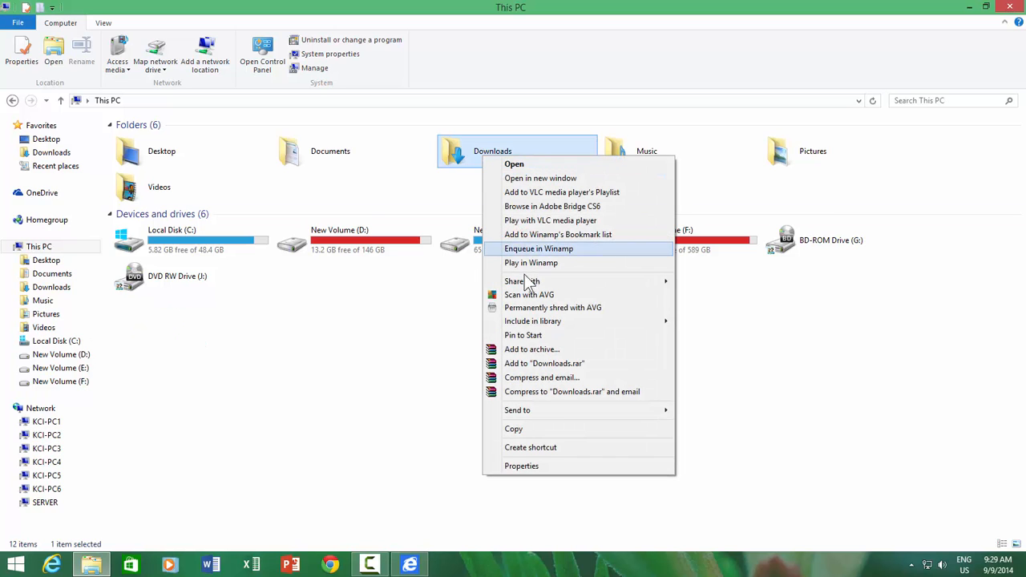
pyautogui.click(501, 240)
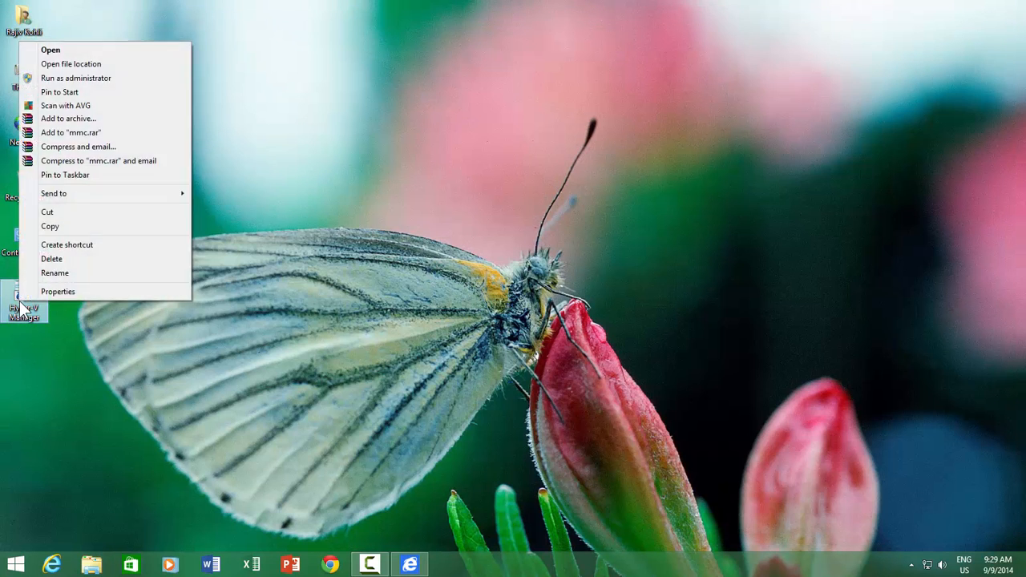
pyautogui.moveTo(72, 96)
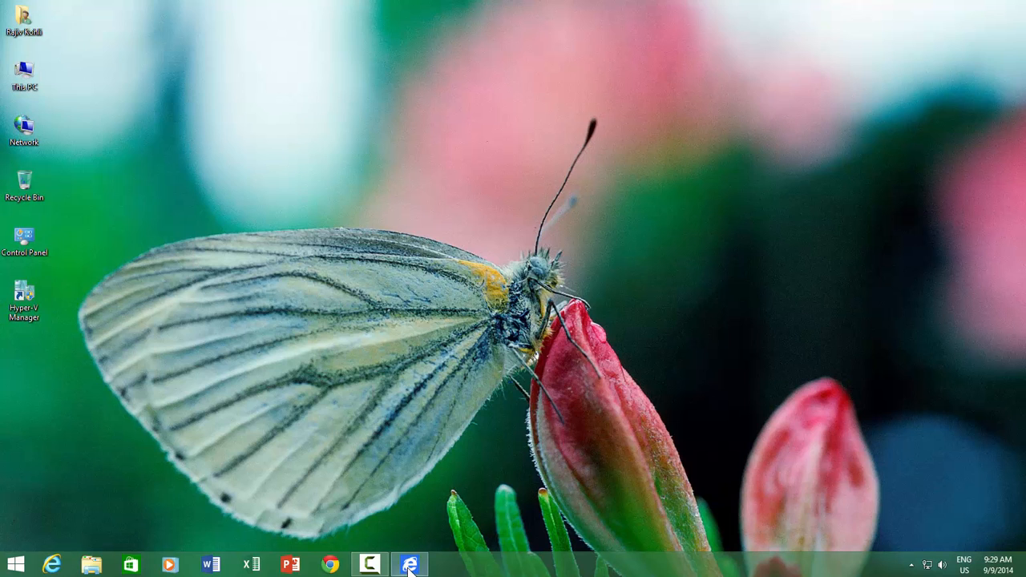
# Step: Open Google in Internet Explorer and pin it to Start as a Google tile
pyautogui.click(404, 565)
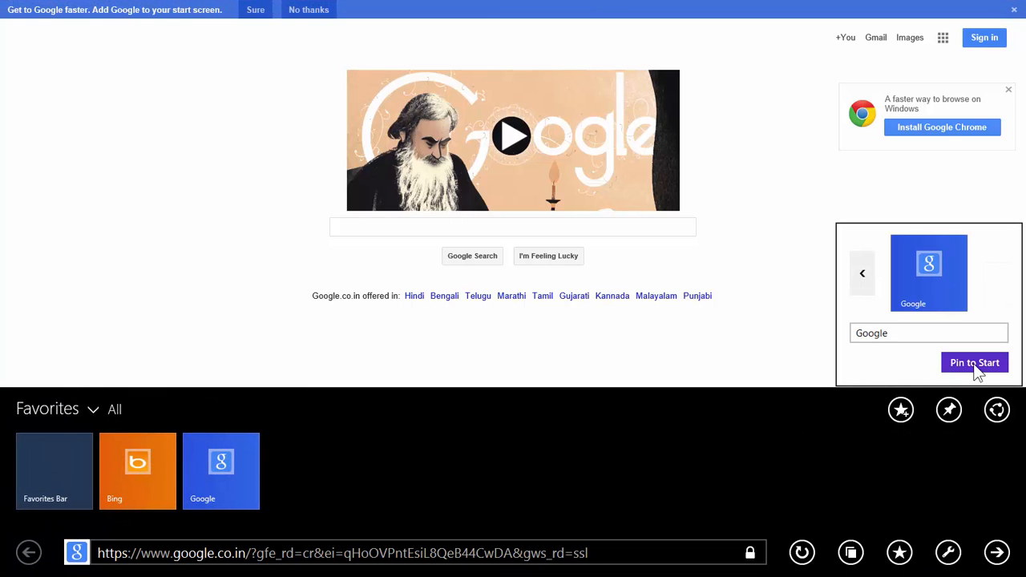
pyautogui.click(975, 362)
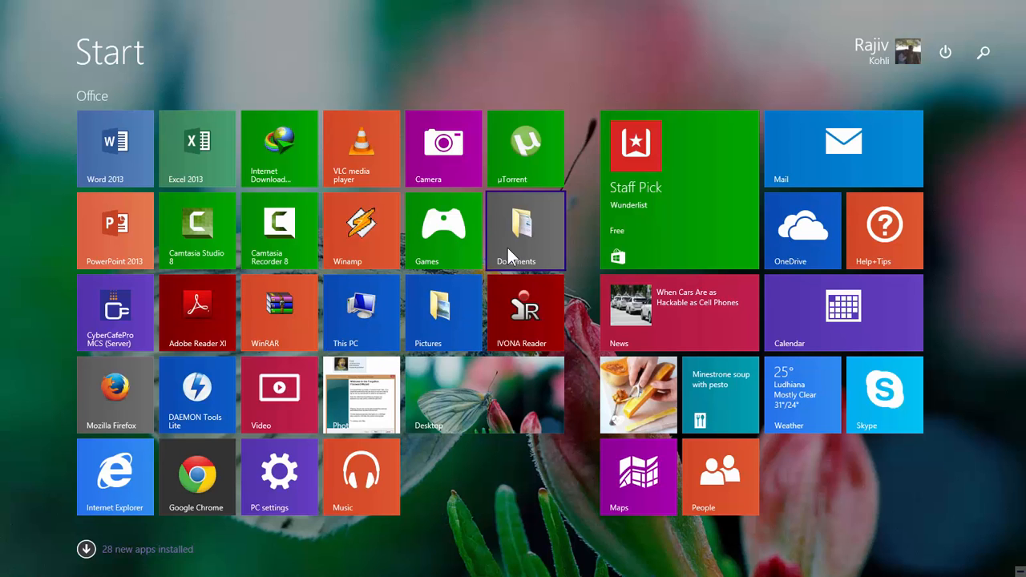
pyautogui.moveTo(449, 411)
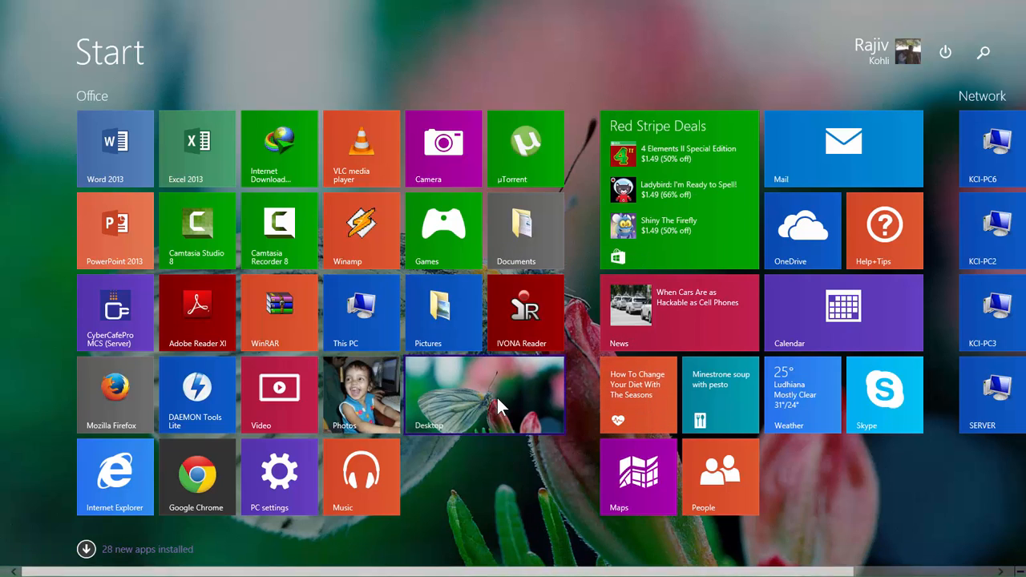
pyautogui.click(484, 394)
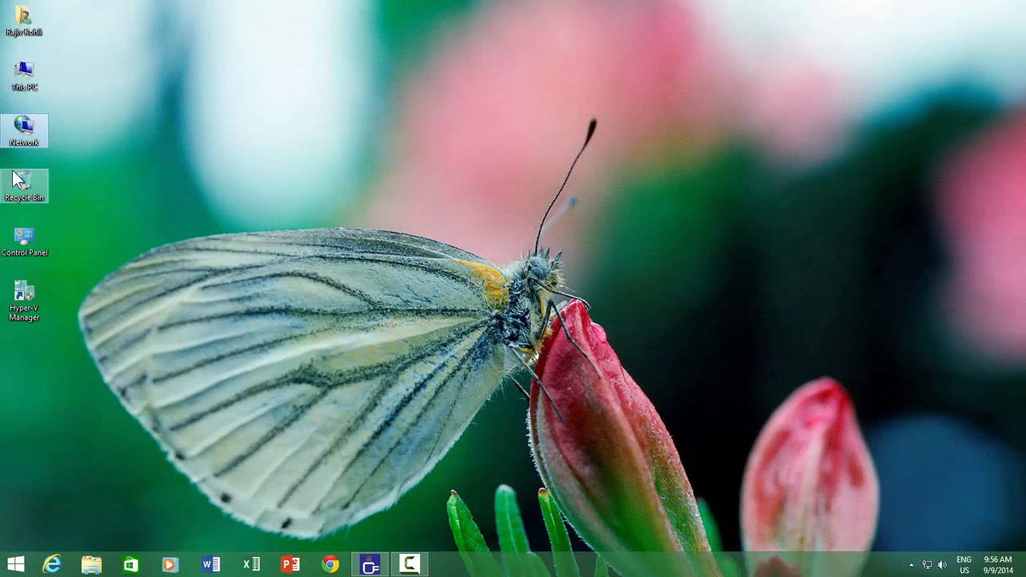
pyautogui.doubleClick(26, 128)
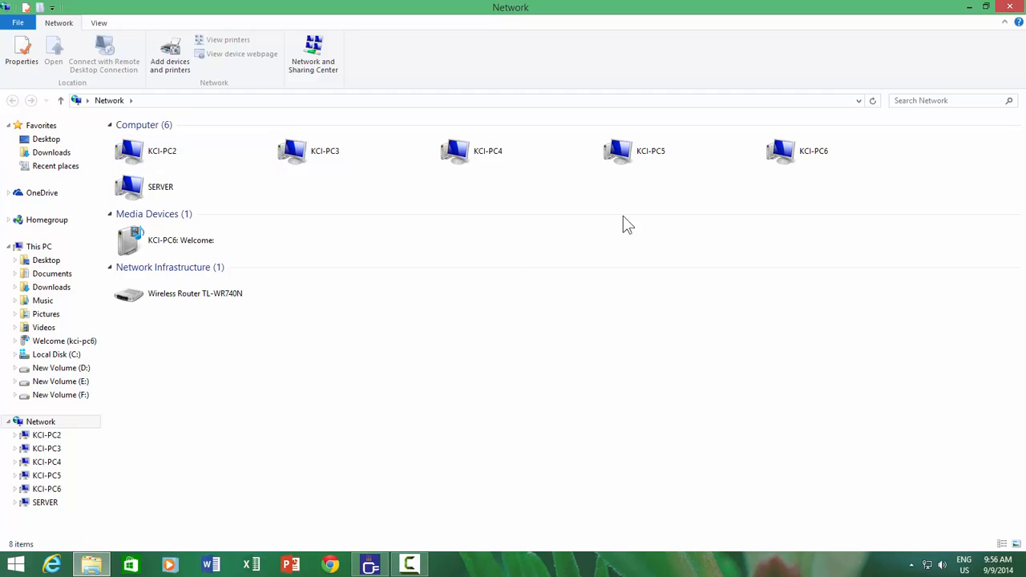
pyautogui.click(810, 151)
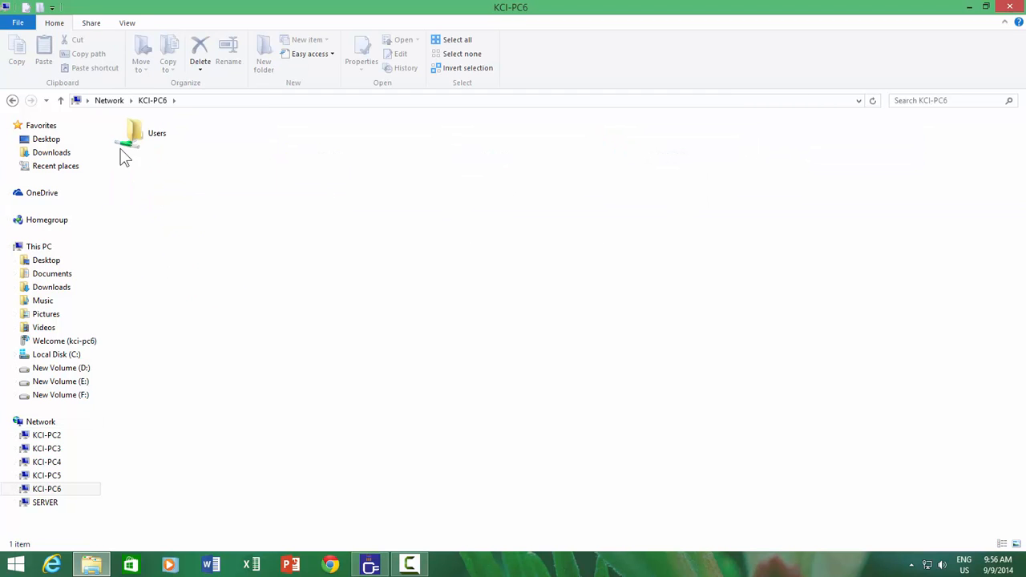
pyautogui.doubleClick(132, 133)
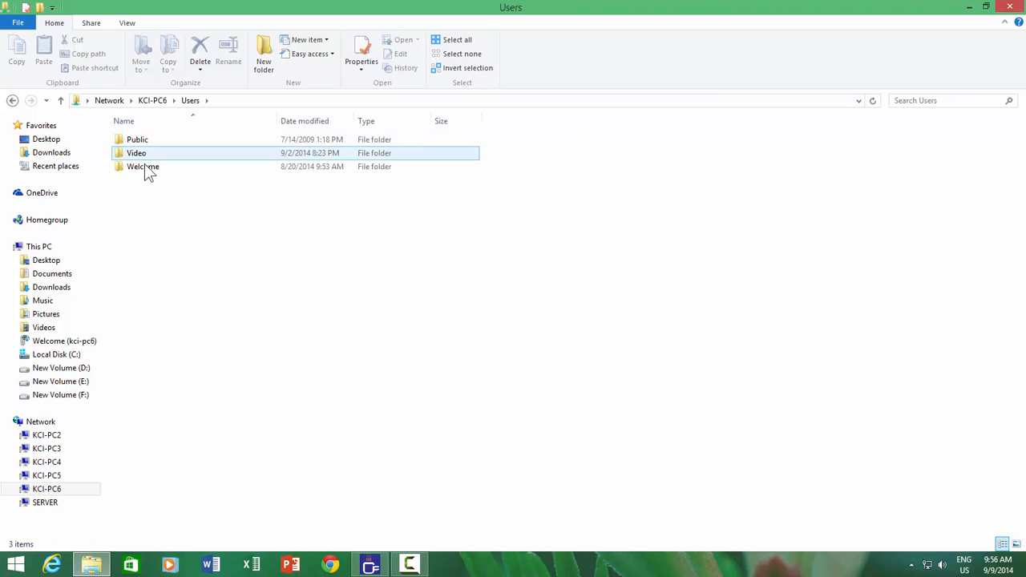
pyautogui.doubleClick(143, 166)
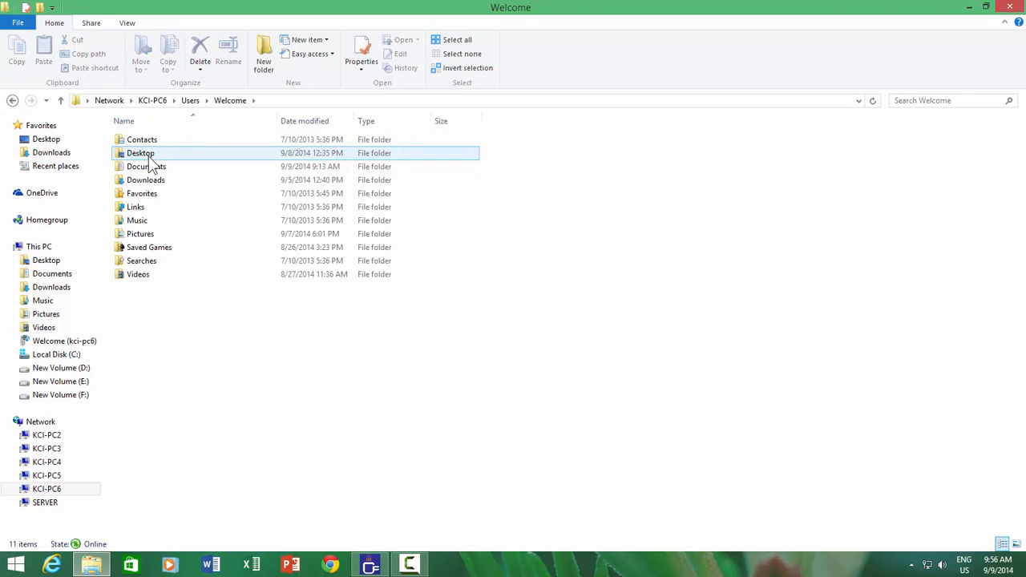
pyautogui.doubleClick(141, 153)
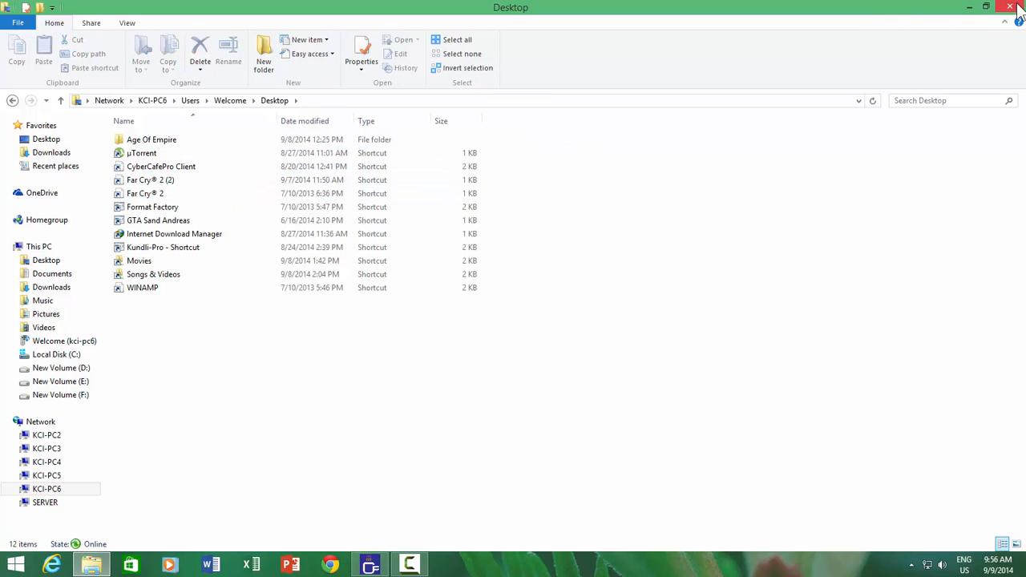
pyautogui.click(1010, 8)
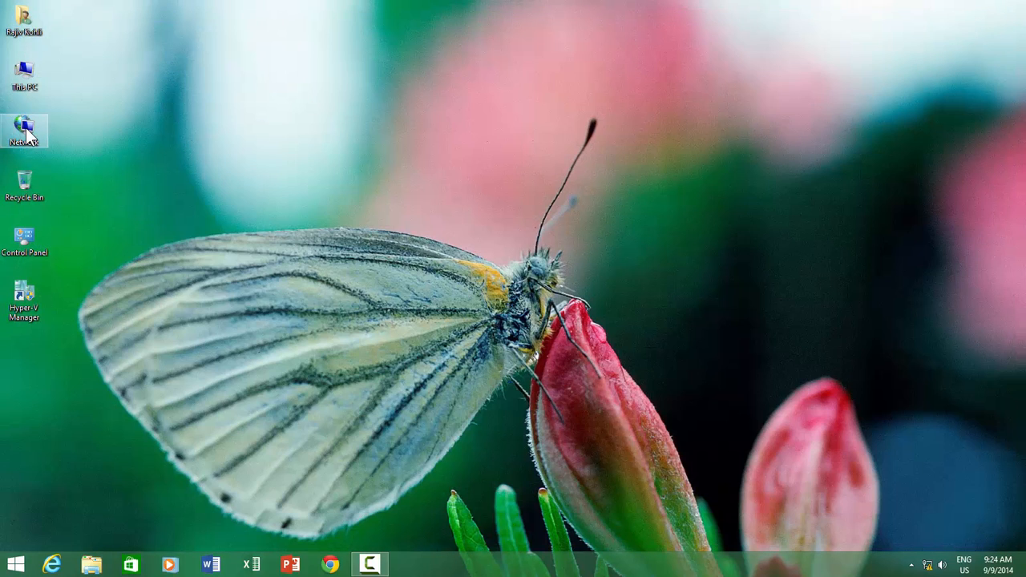
# Step: Browse Network in File Explorer and pin KCI-PC1, KCI-PC5 and other computers to Start
pyautogui.doubleClick(26, 129)
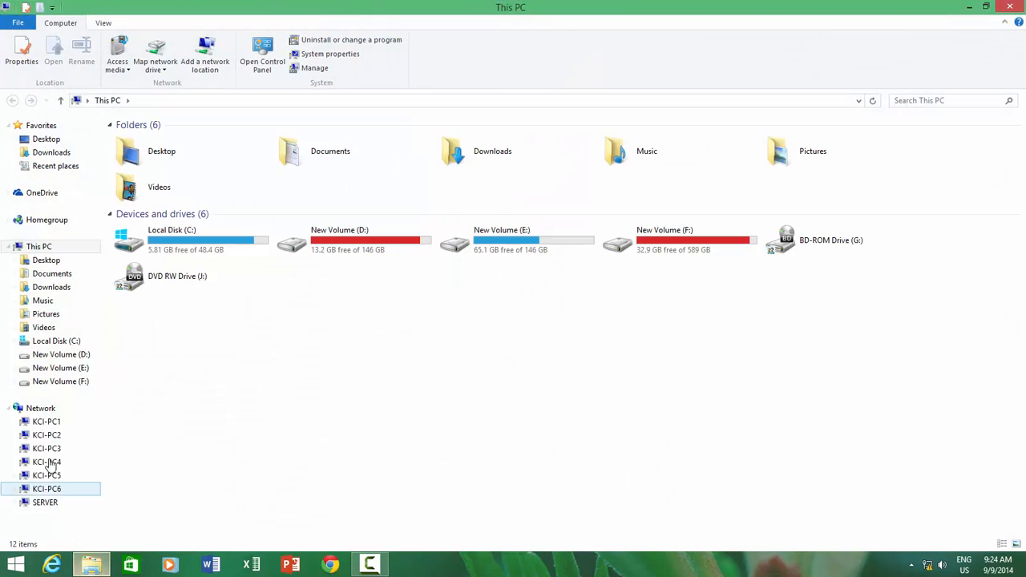
pyautogui.click(40, 408)
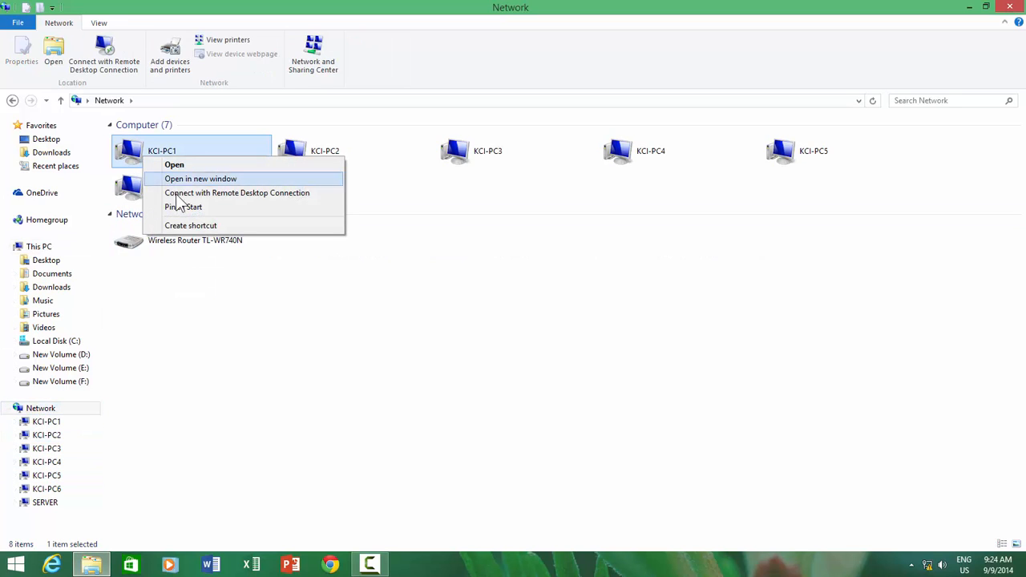
pyautogui.moveTo(190, 216)
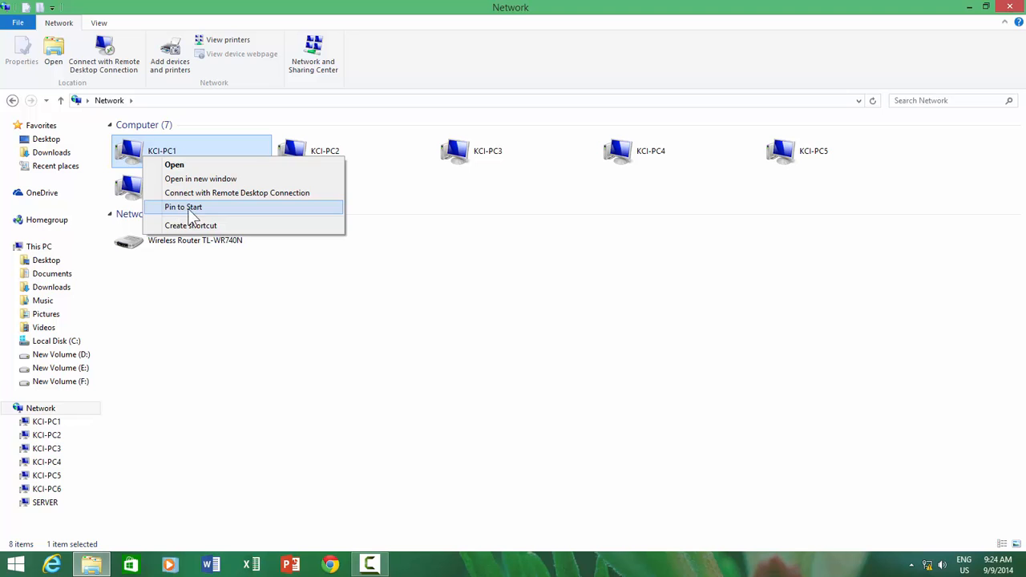
pyautogui.click(200, 152)
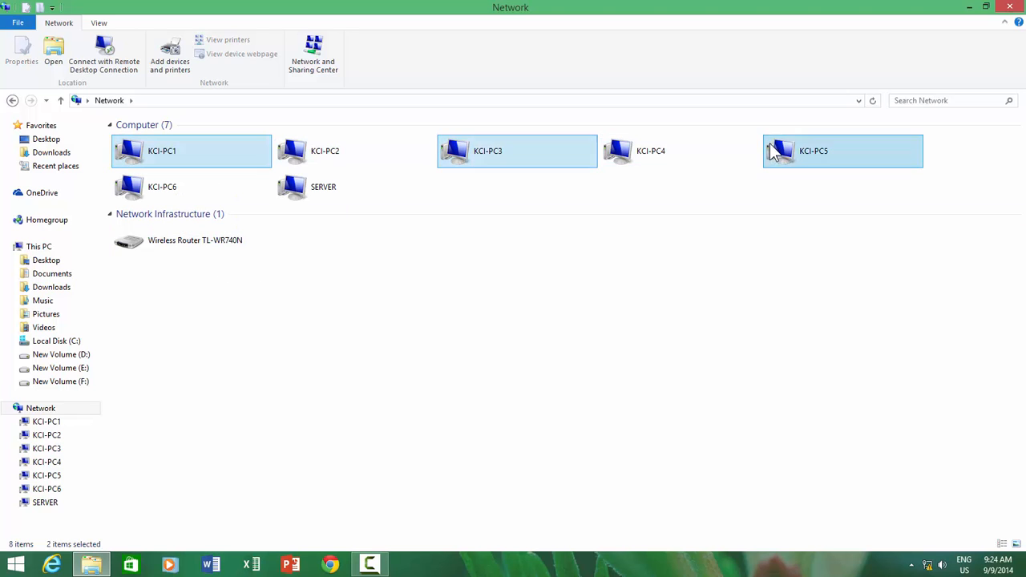
pyautogui.click(1006, 150)
pyautogui.write('N')
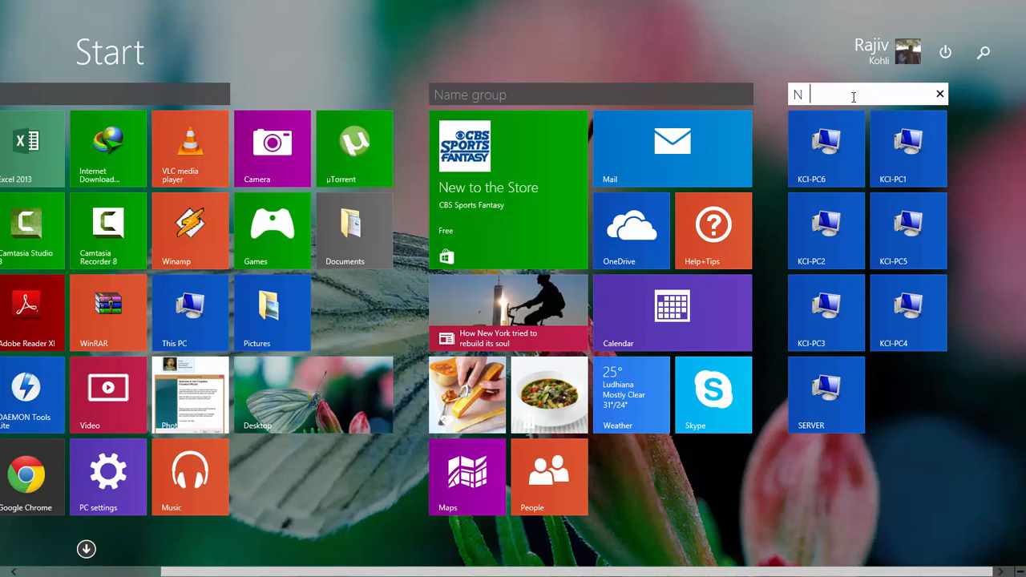
# Step: Type 'Network' as the name of the pinned computers' tile group
pyautogui.write('etwork')
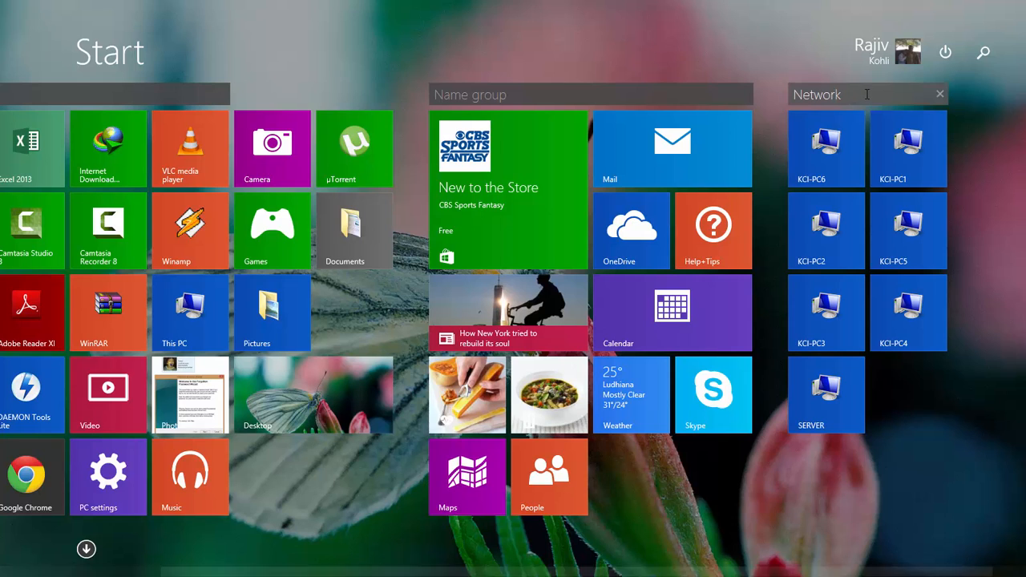